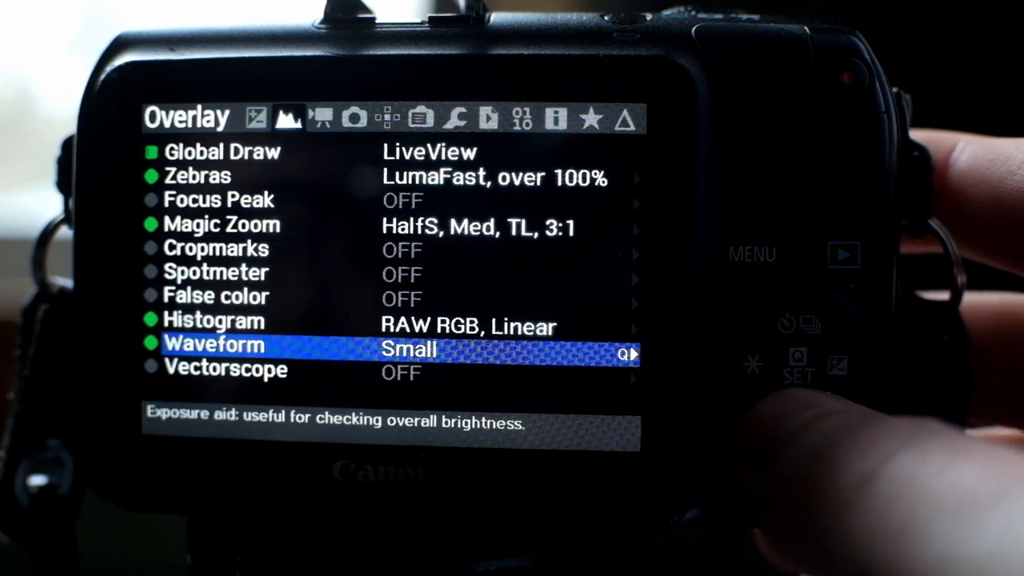
key(up)
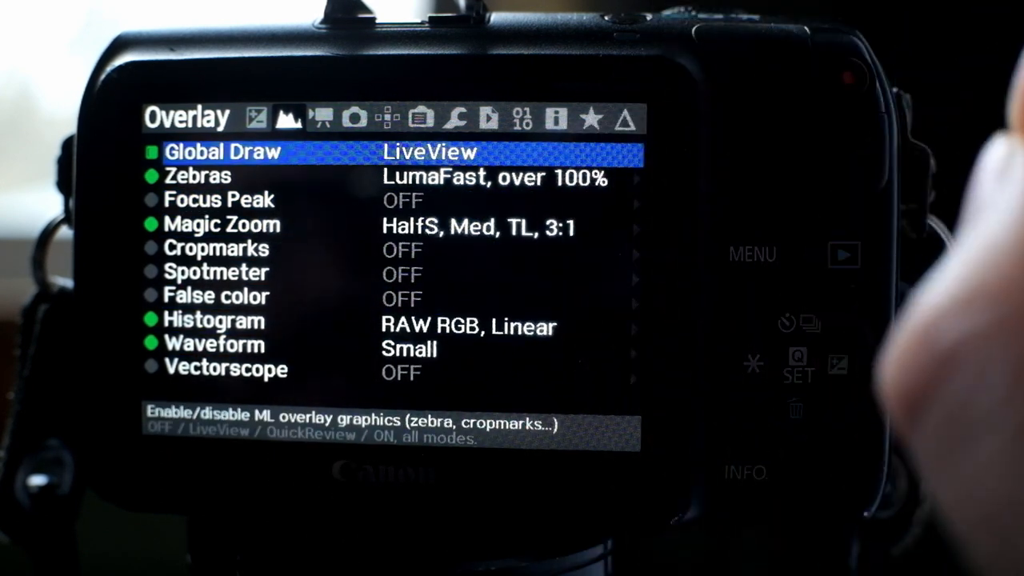